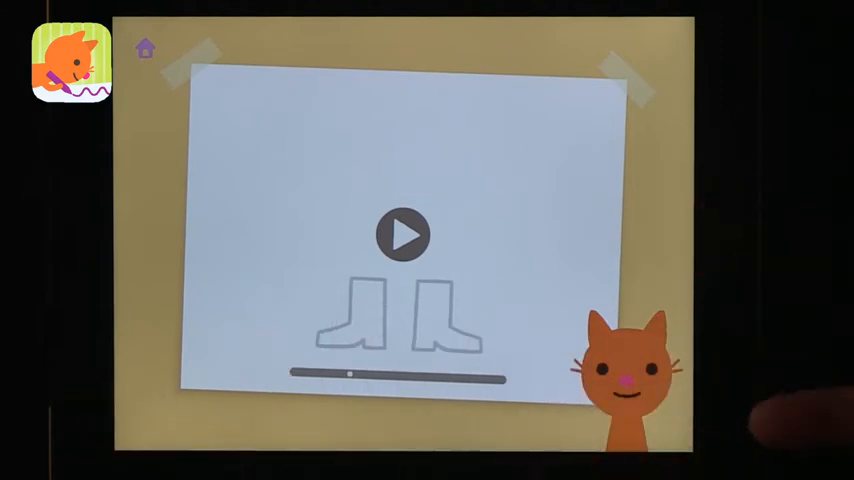
Step: Start Doodlecast's boots prompt and draw a purple leg above the left boot
left_click(403, 234)
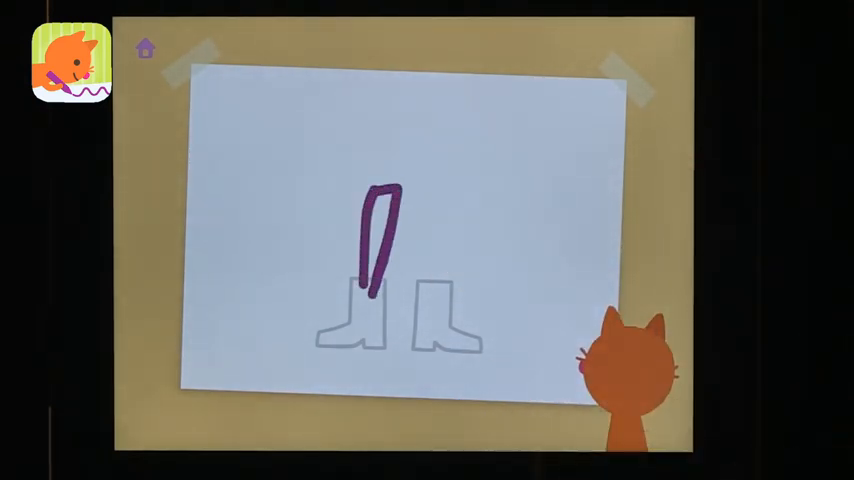
left_click_drag(440, 195, 435, 300)
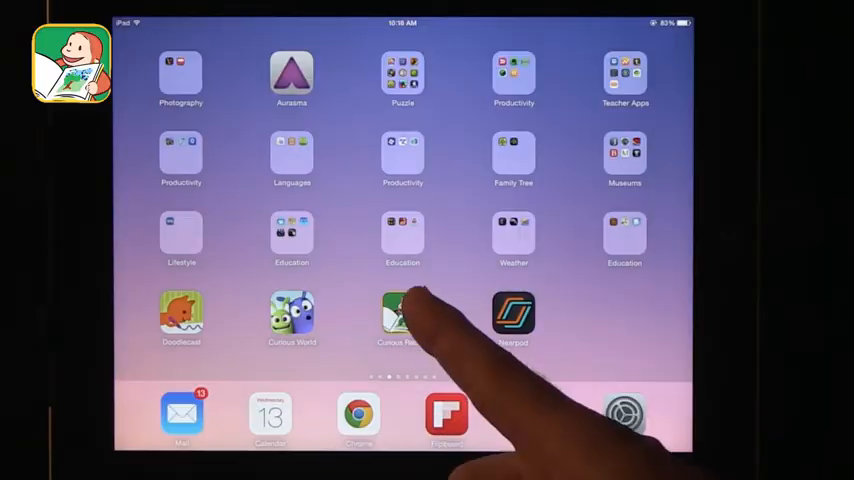
Step: Launch Curious Reader and open the Curious George book from My Shelf
left_click(402, 315)
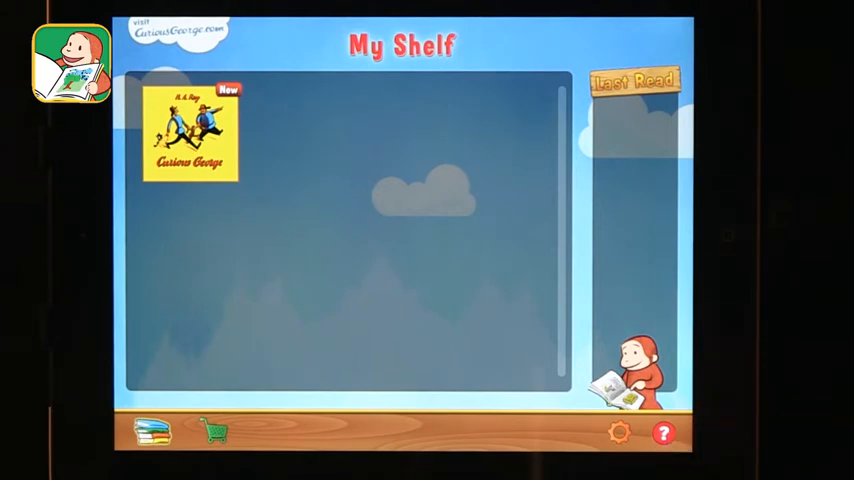
left_click(191, 133)
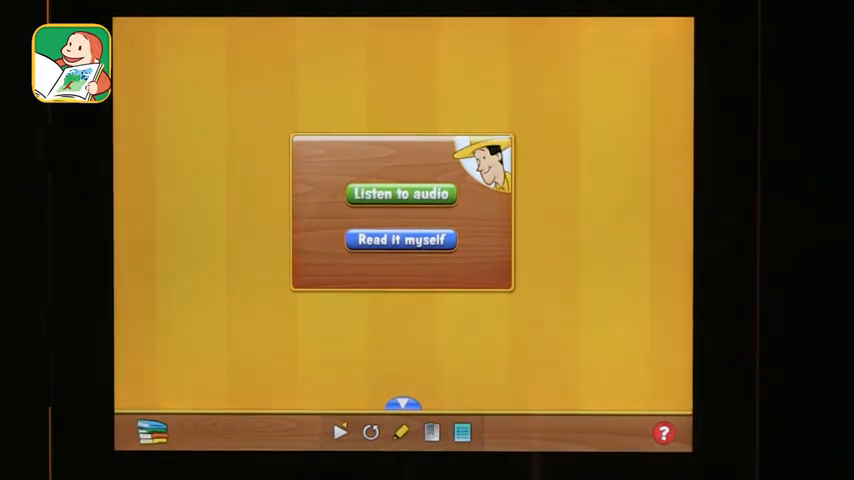
Step: Choose Read it myself, move past the cover to the first page, then go Home
left_click(401, 240)
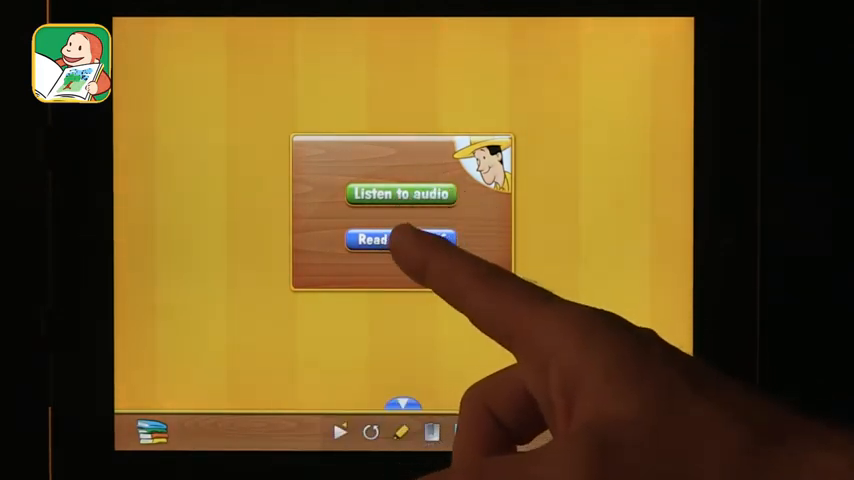
left_click(400, 240)
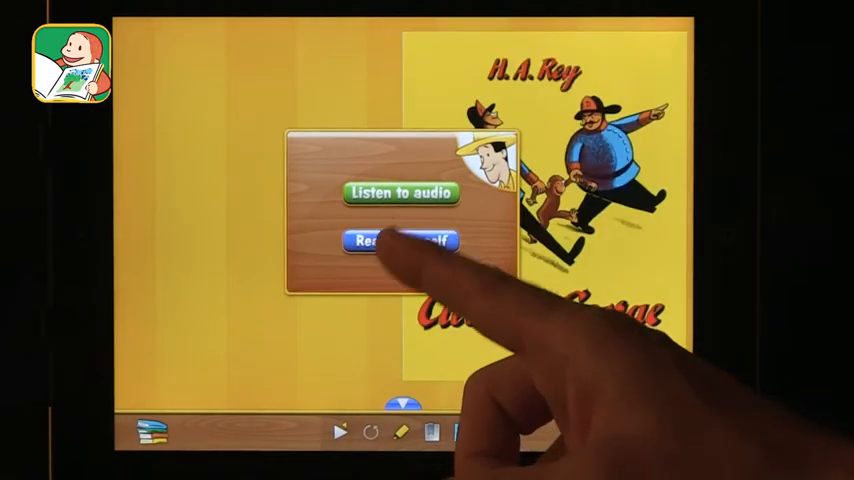
left_click(399, 241)
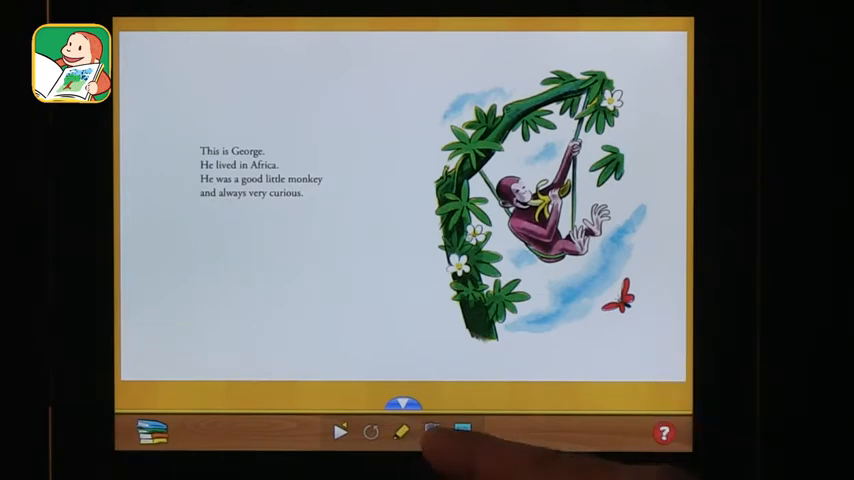
left_click(431, 432)
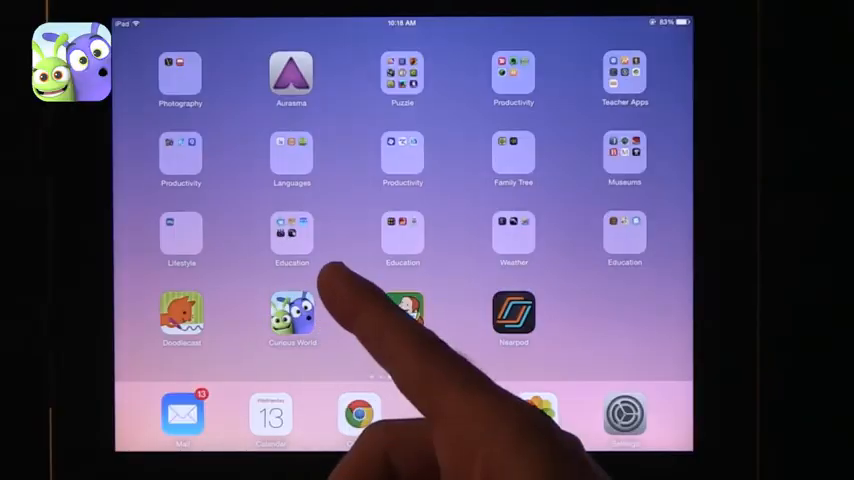
Step: Launch Curious World to reach the character photo puzzle picker
left_click(292, 315)
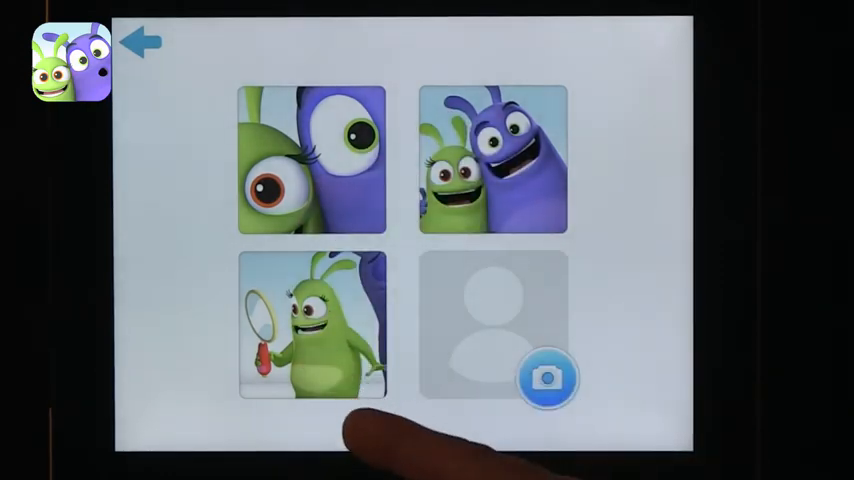
Step: Photograph the room as a puzzle, switch to most pieces, and place a piece
left_click(548, 378)
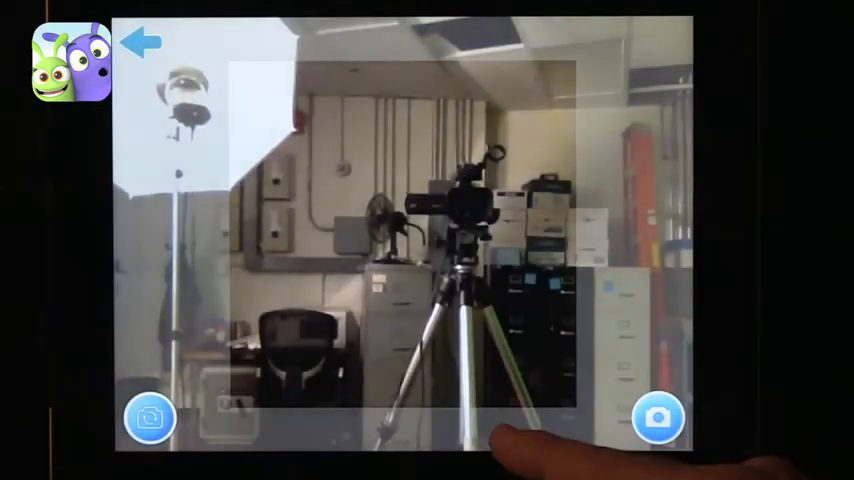
left_click(657, 418)
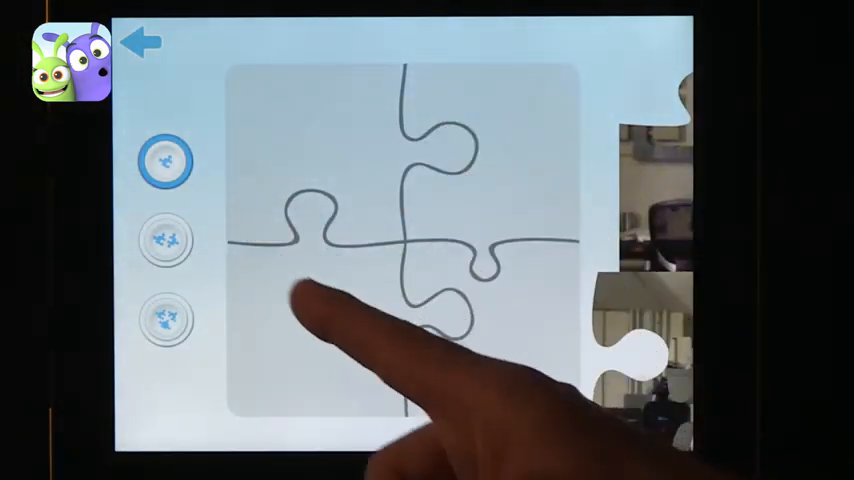
left_click(165, 240)
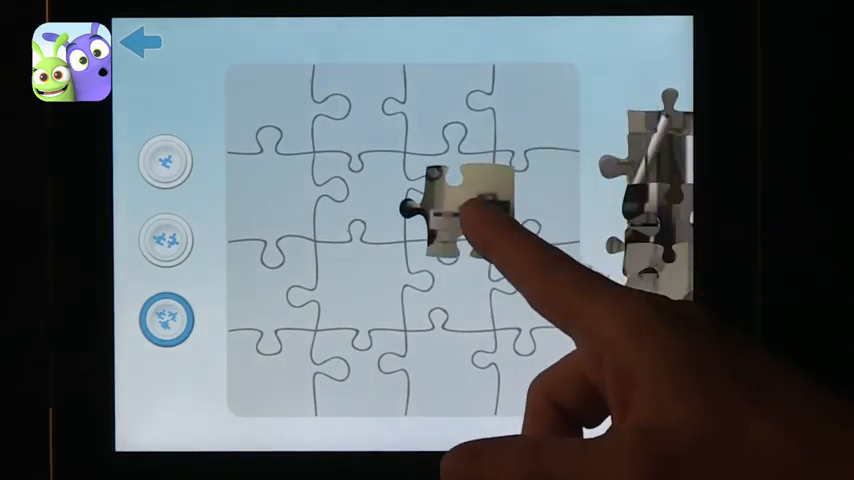
left_click_drag(445, 210, 555, 190)
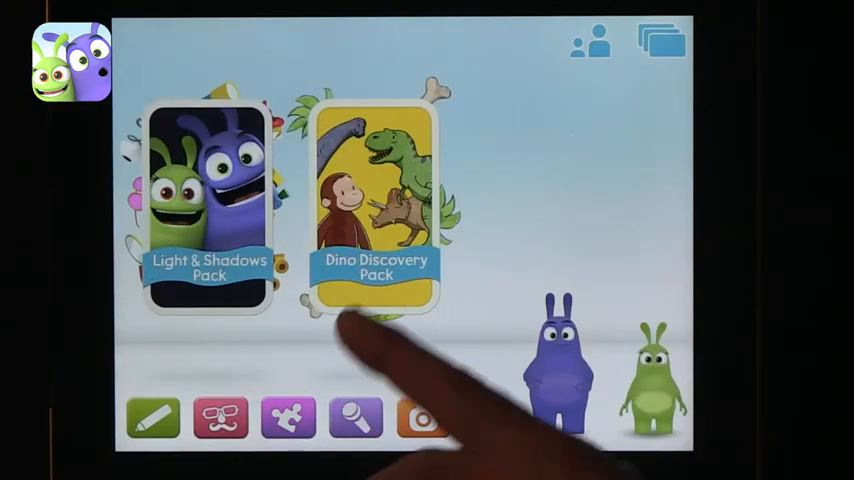
Step: Open the Dino Discovery Pack card to reach the green T. rex activity
left_click(377, 200)
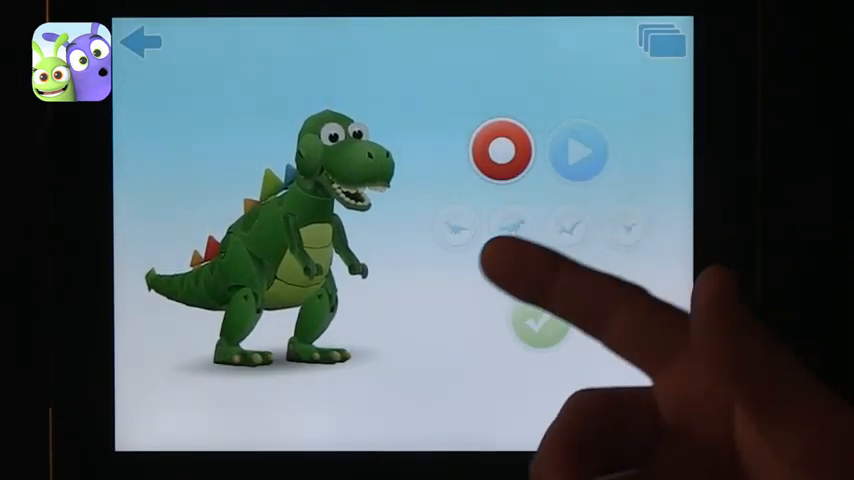
Step: Record a voice clip for the T. rex with the red record button
left_click(500, 150)
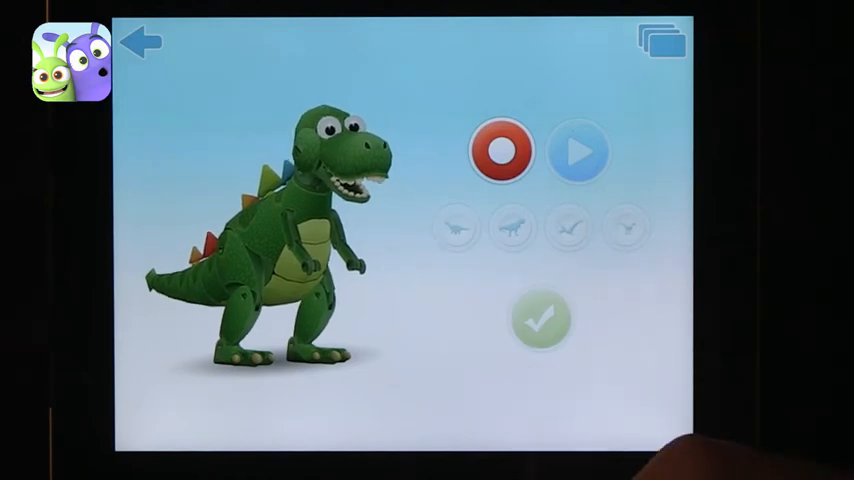
left_click(500, 152)
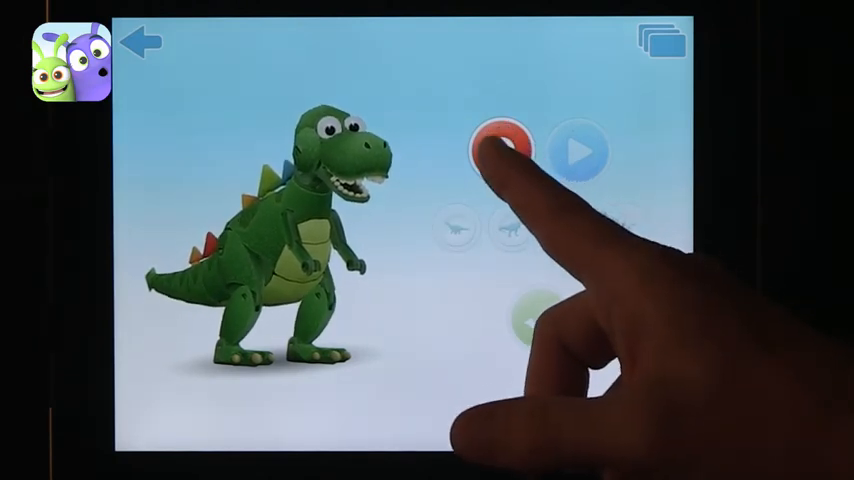
left_click(500, 150)
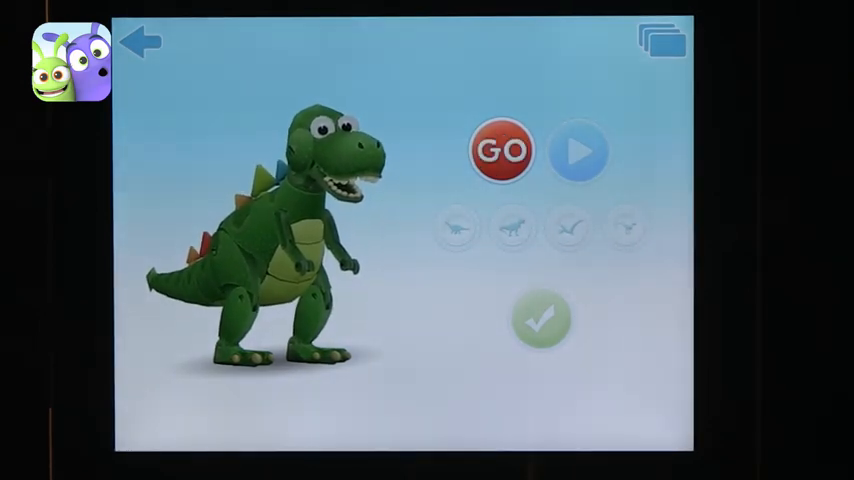
left_click(502, 150)
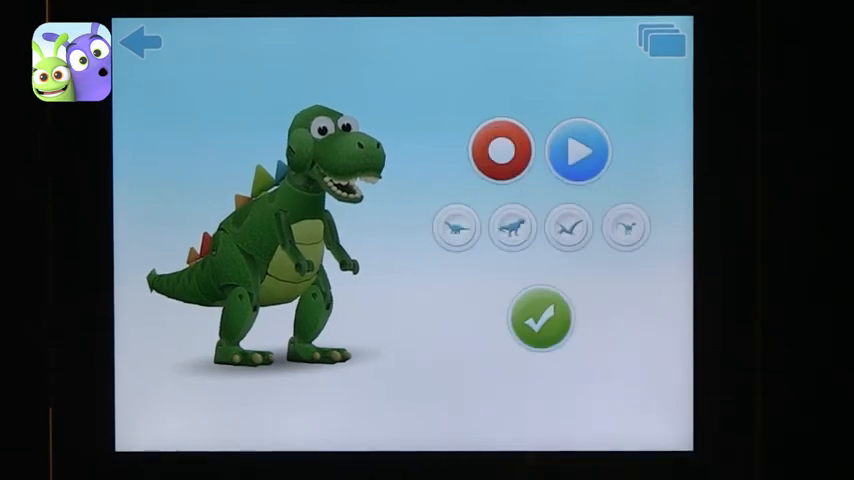
Step: Play the clip back through the second, third and fourth dinosaur styles, then pause
left_click(579, 150)
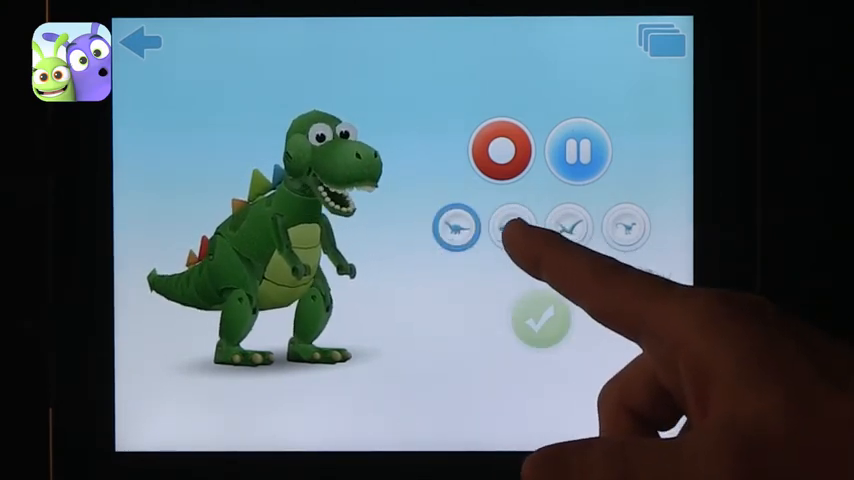
left_click(513, 228)
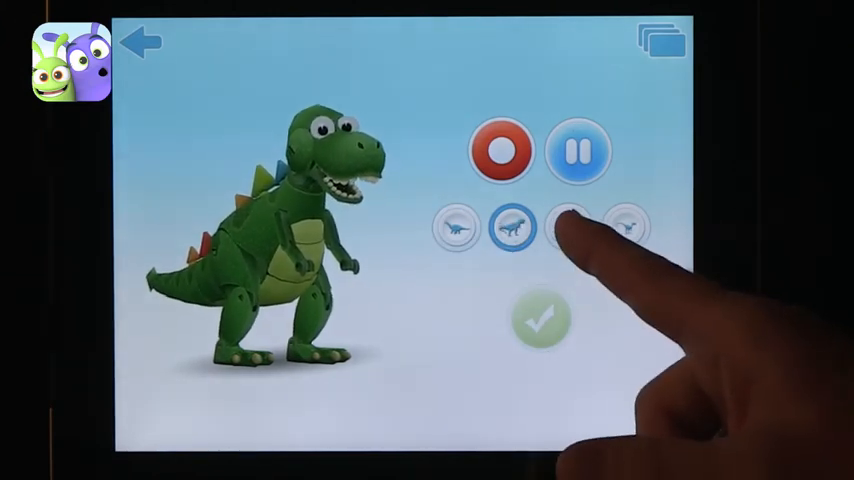
left_click(568, 227)
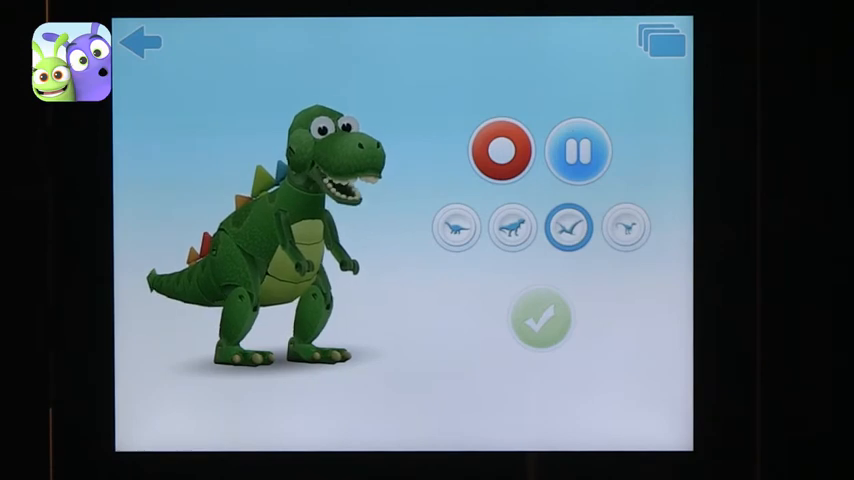
left_click(627, 227)
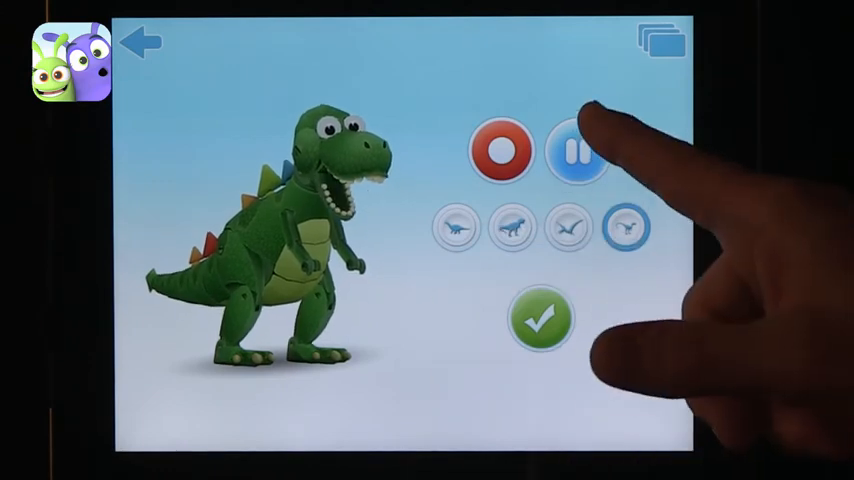
left_click(577, 150)
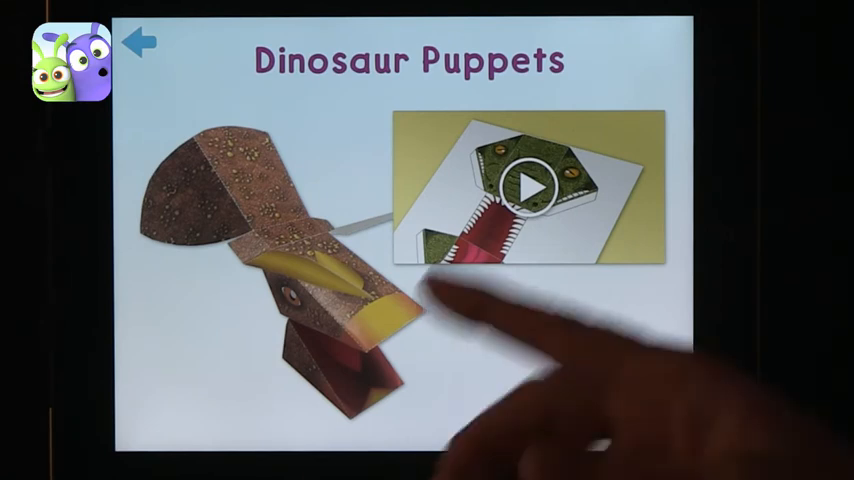
Step: Start the Making Dinosaur Puppets video from its thumbnail
left_click(527, 186)
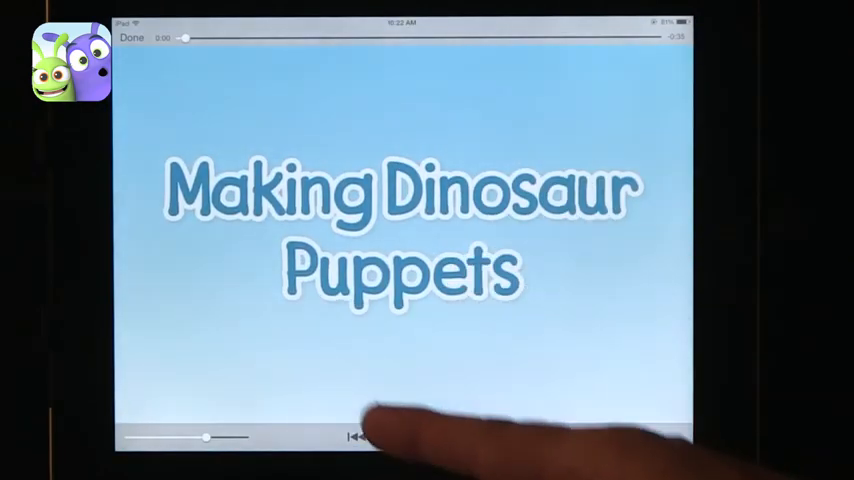